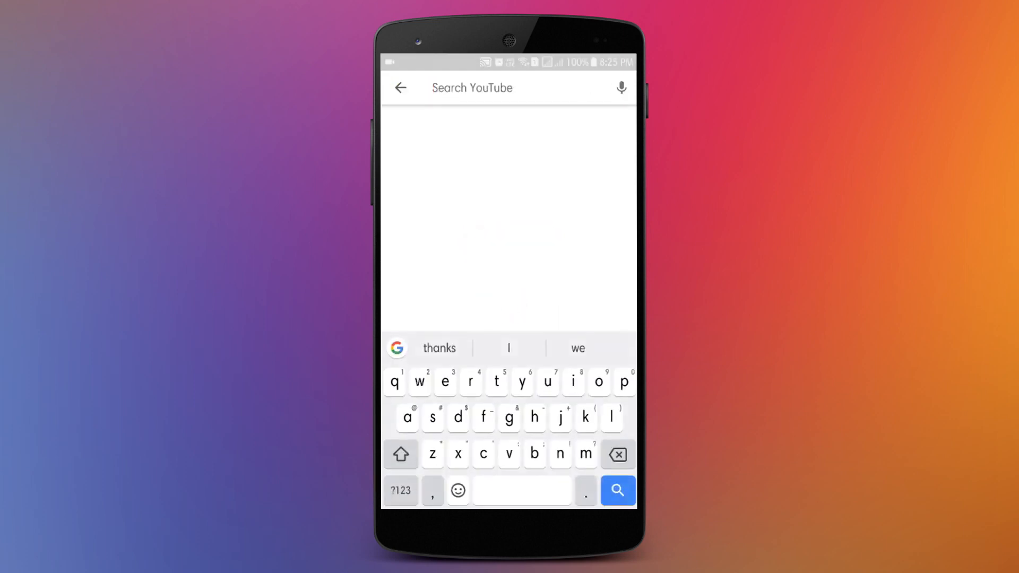
Search for the tech channel, open it from the results and subscribe.
left_click(616, 491)
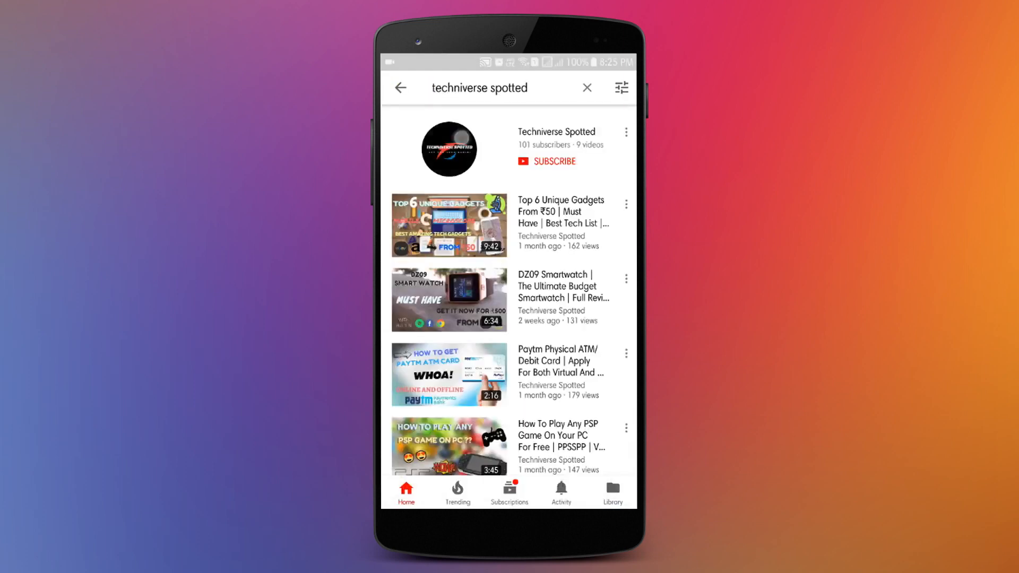
left_click(447, 148)
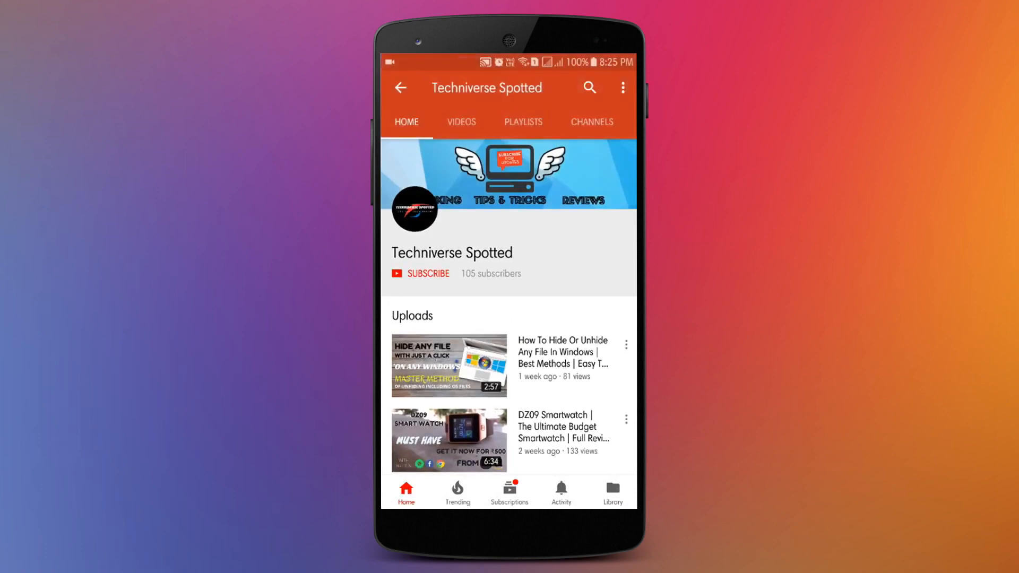
left_click(428, 273)
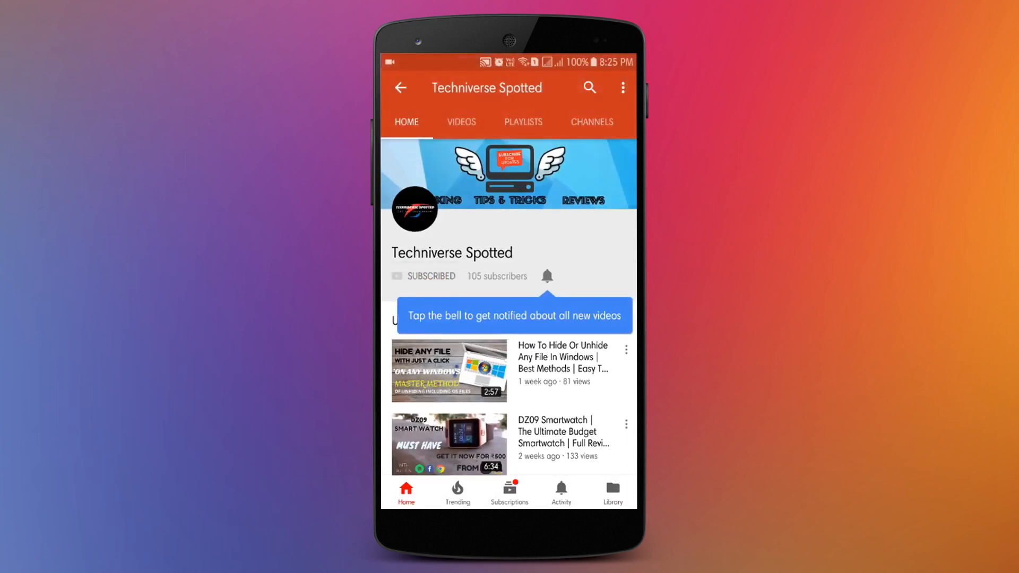
left_click(546, 276)
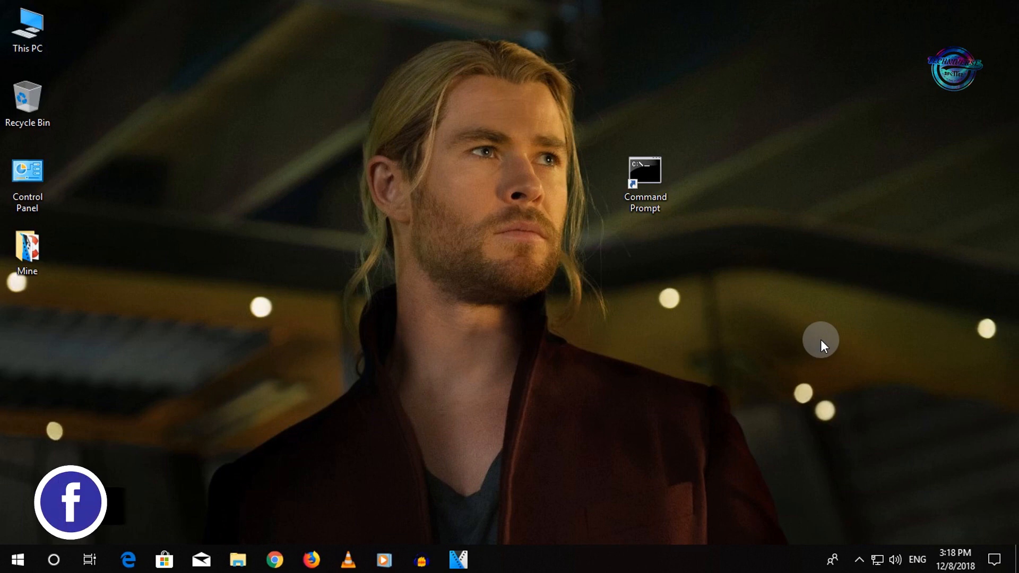
mouse_move(691, 192)
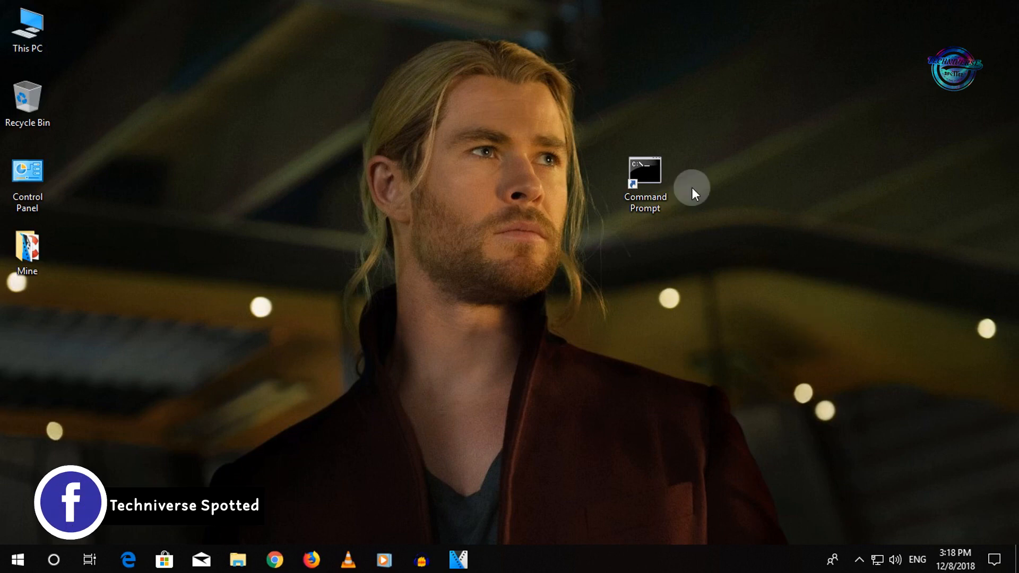
Run the Command Prompt shortcut as administrator from its context menu.
right_click(644, 178)
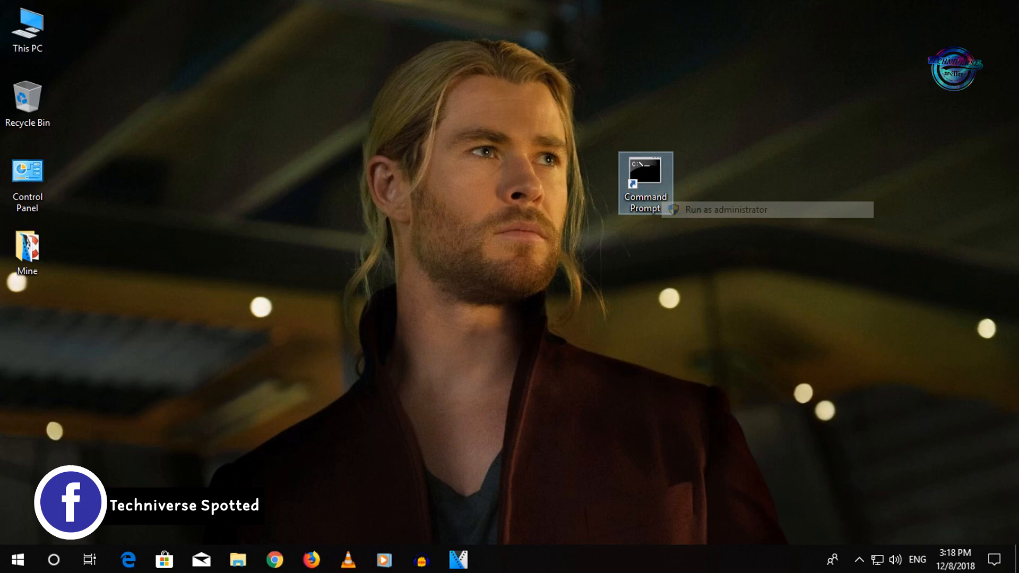
left_click(721, 209)
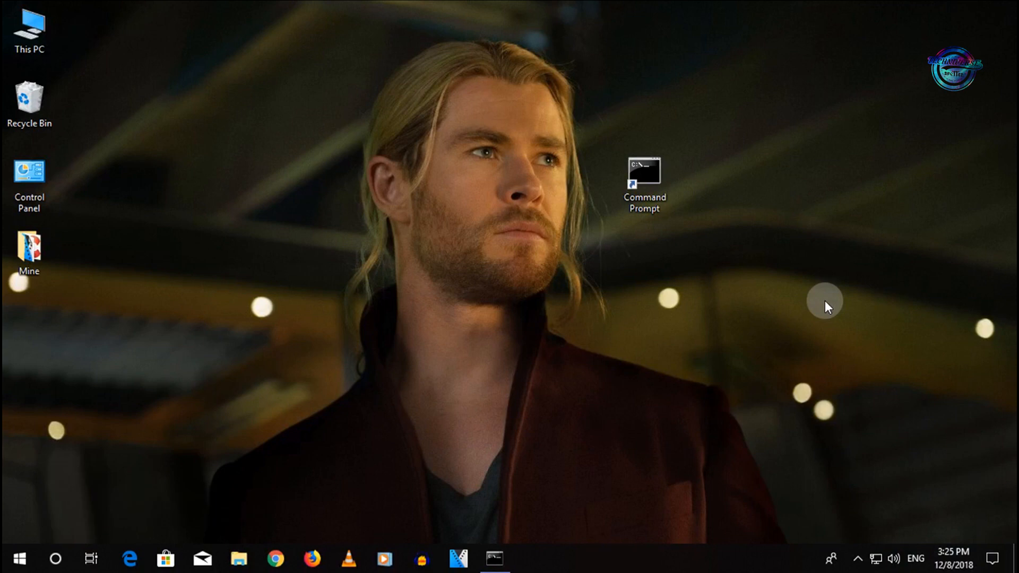
double_click(643, 172)
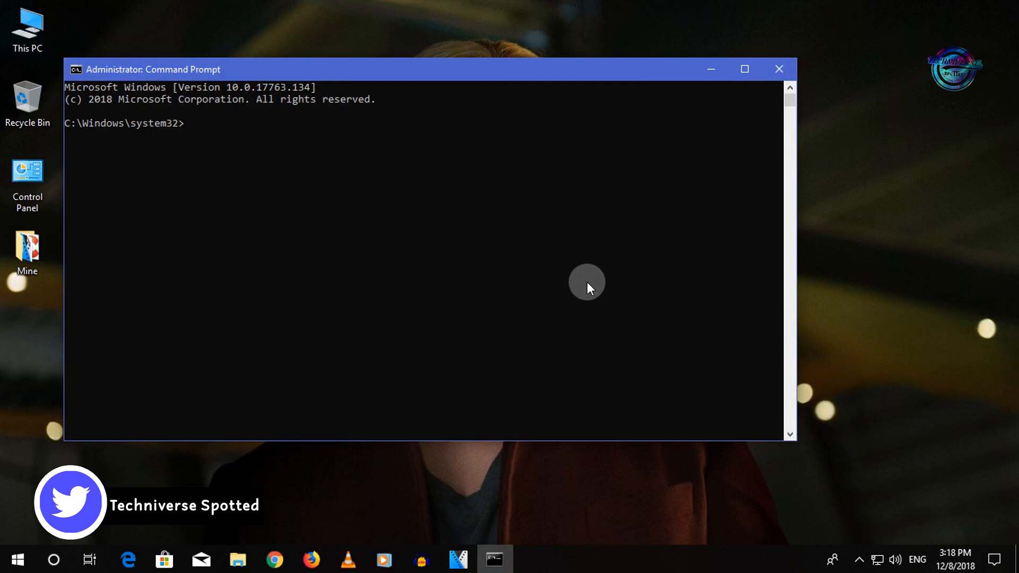
type("ping 8.8.8.8")
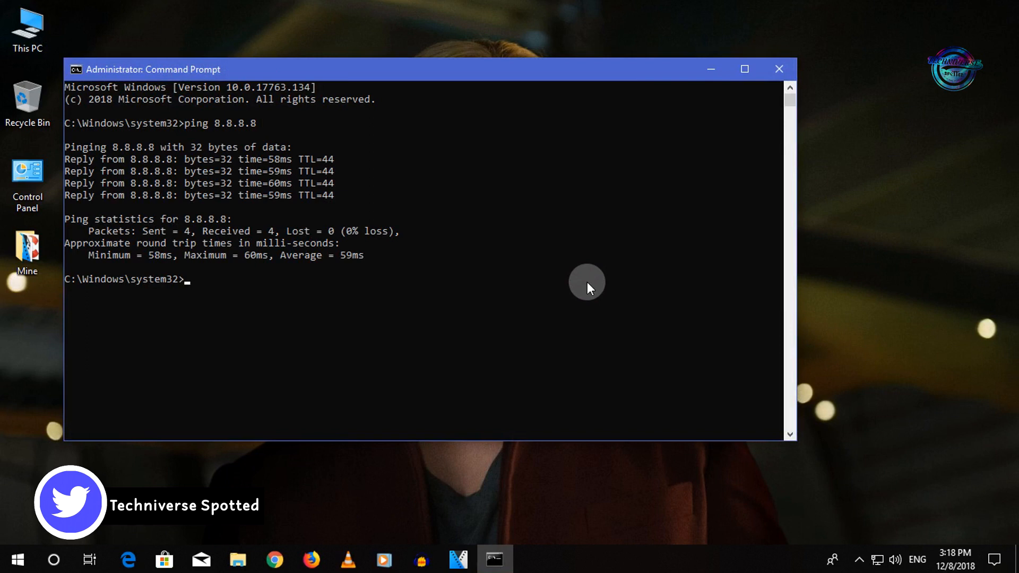
type("ping www.google.co.i")
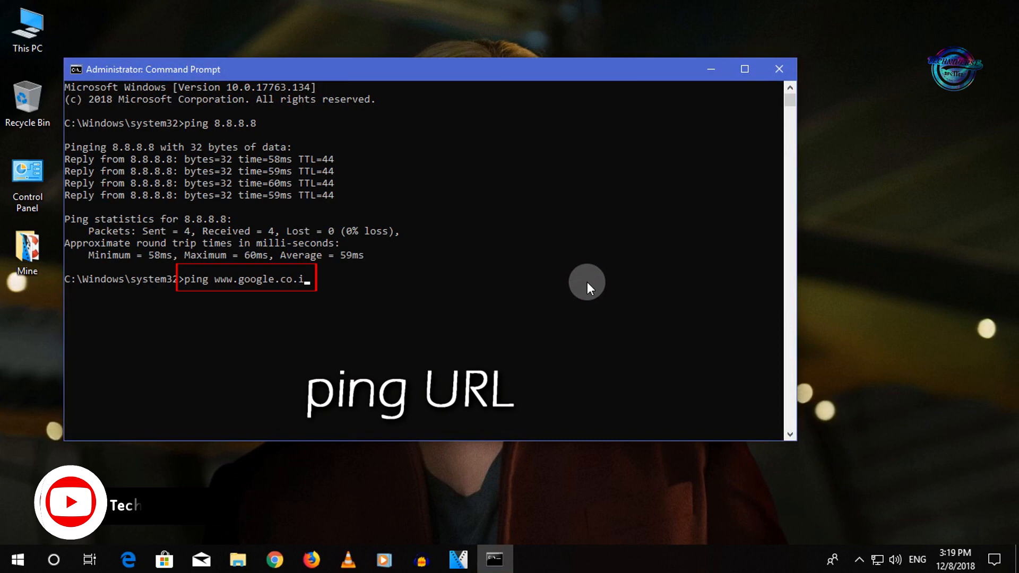
key("Return")
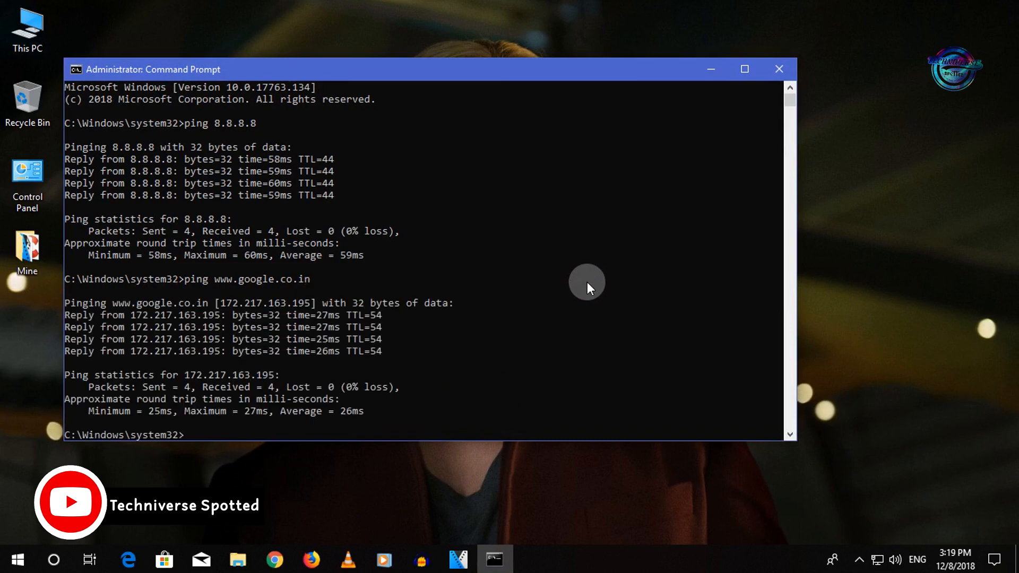
left_click(777, 69)
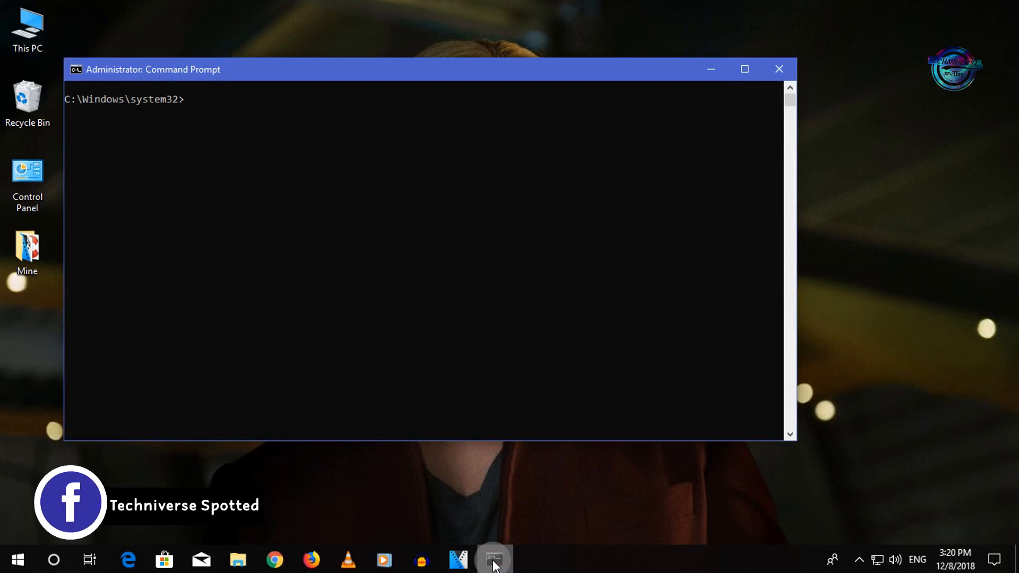
type("nslo")
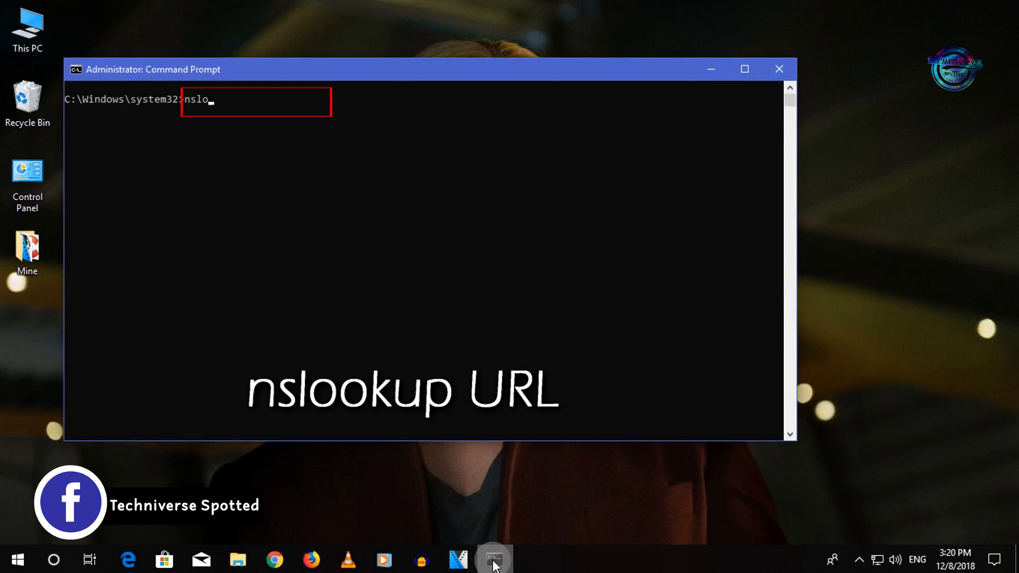
type("okup www.google.co")
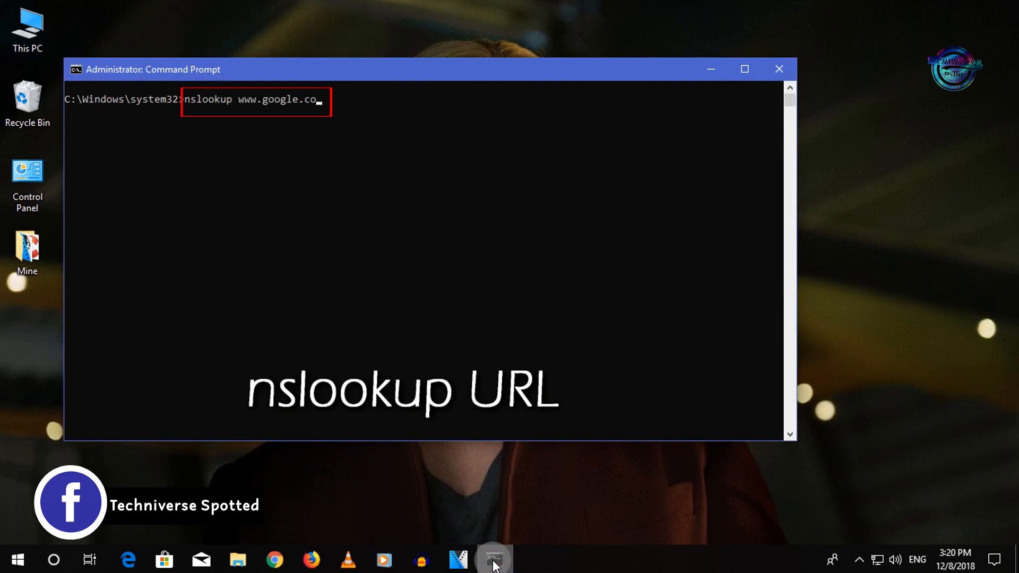
key("Return")
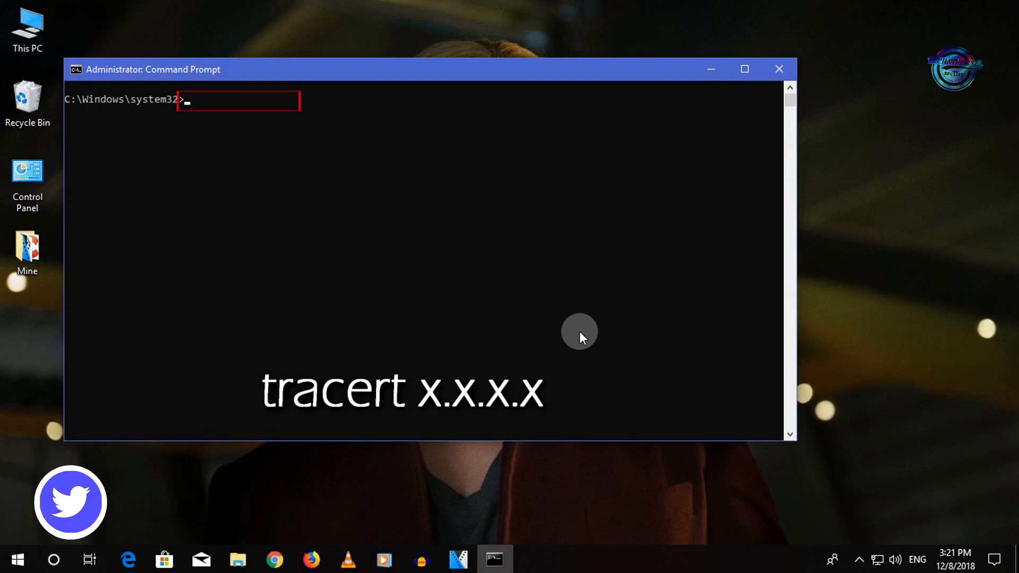
Start a tracert to 8.8.8.8.
type("tr")
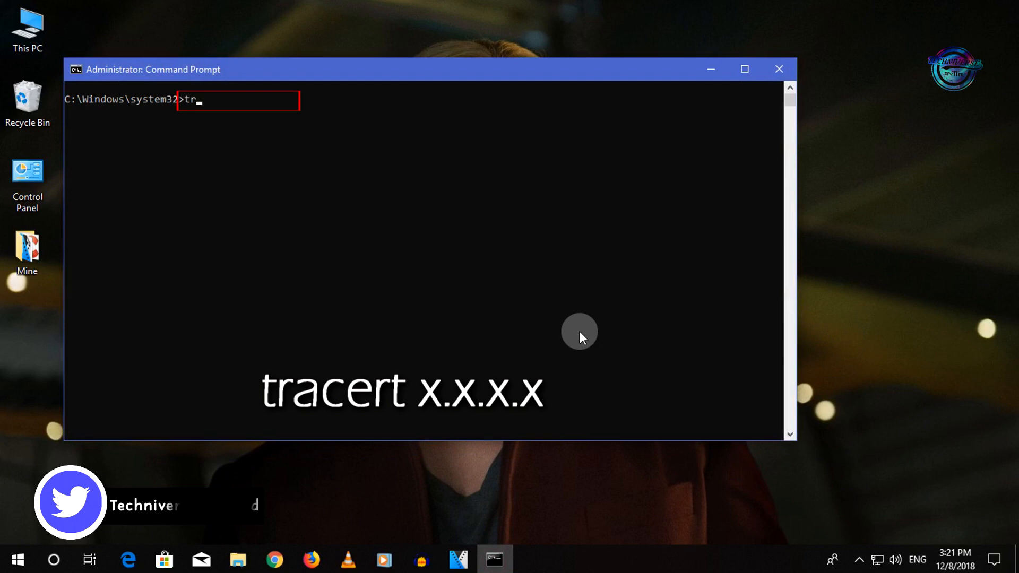
type("acert 8.8")
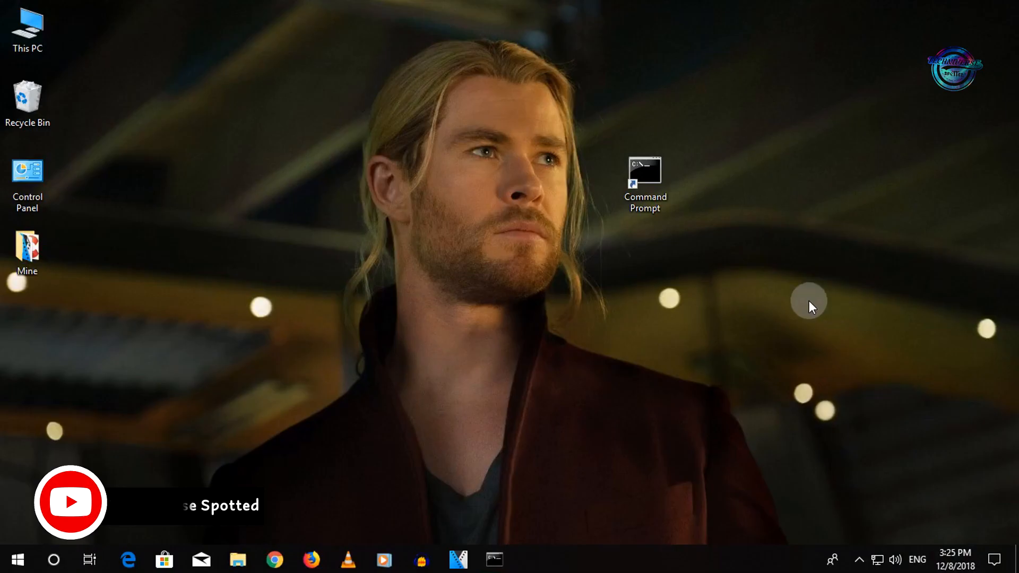
Restore the prompt and run ipconfig to show IPv4 192.168.0.2, subnet mask and gateway.
double_click(644, 172)
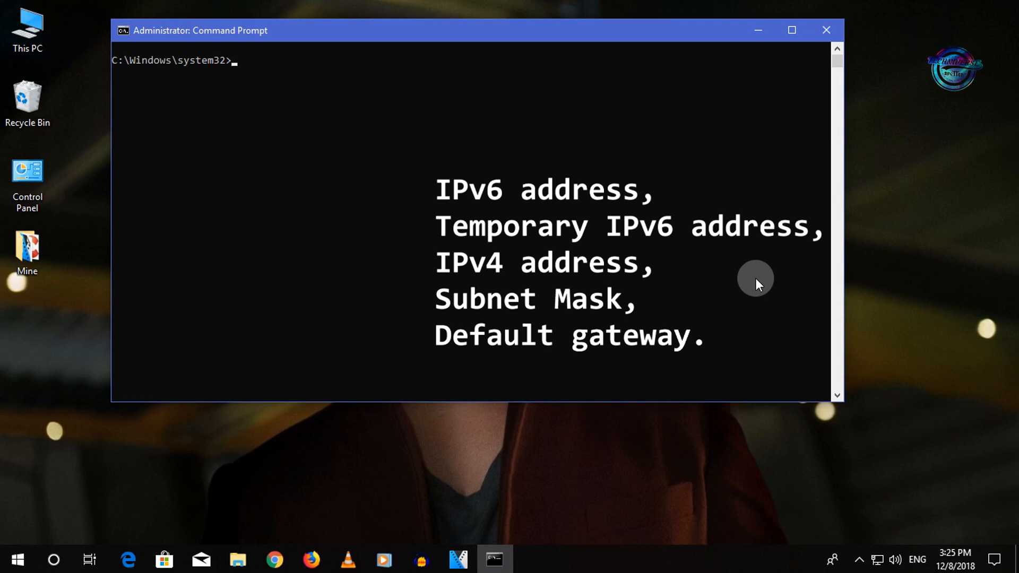
type("i")
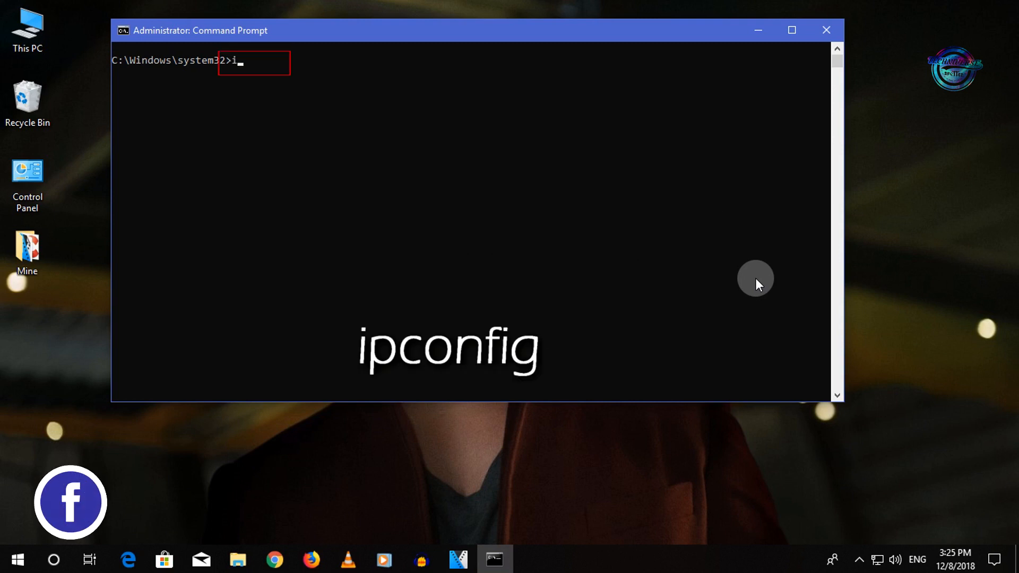
type("pconfig")
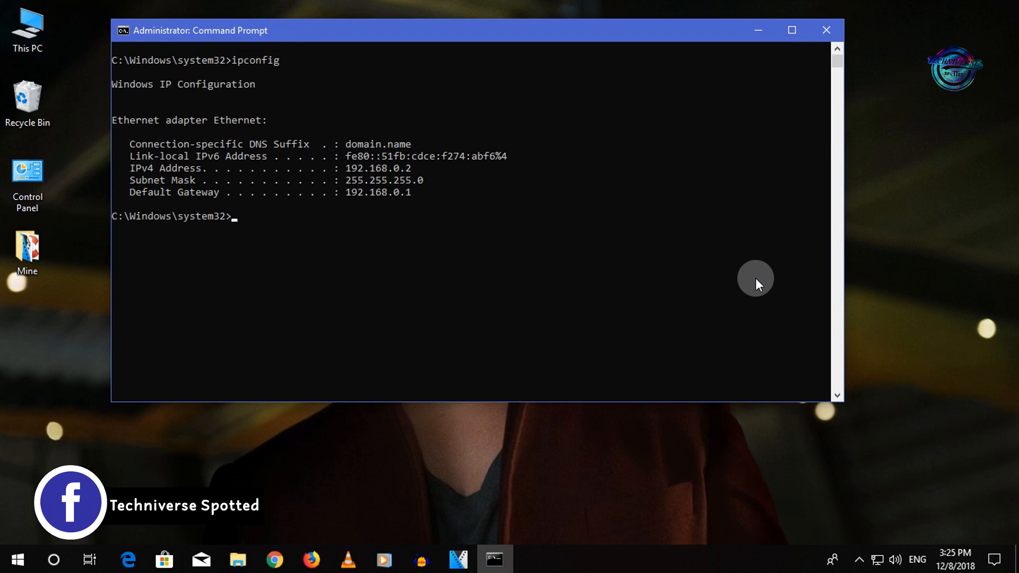
type("ipconfig")
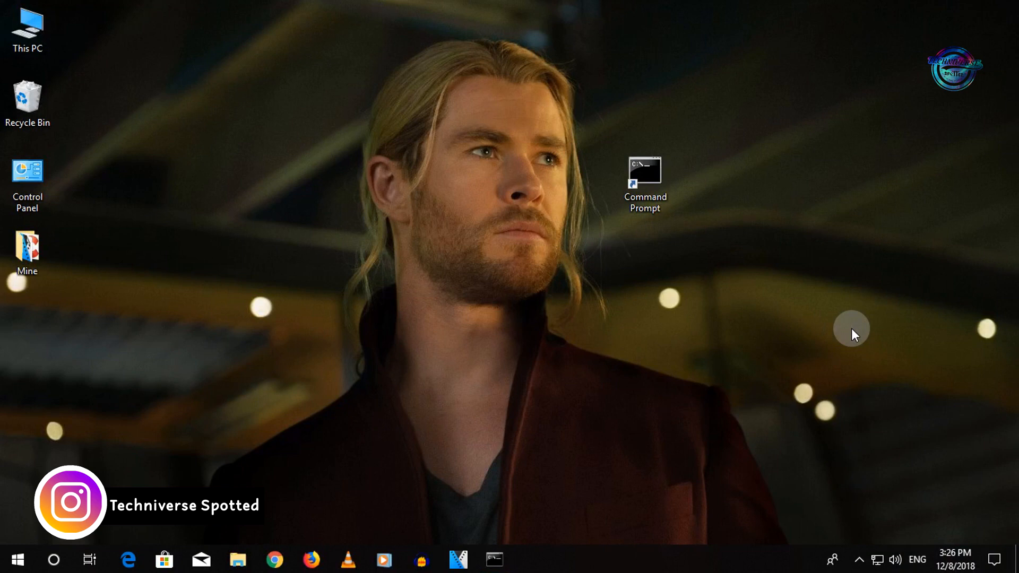
Restore the prompt and run netstat -a to list active connections and listening ports.
double_click(644, 171)
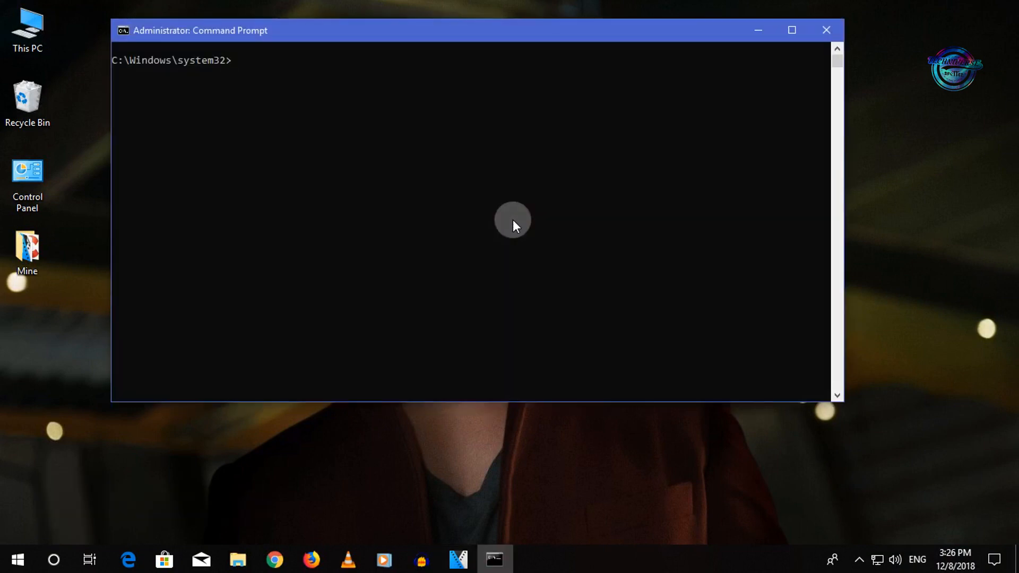
type("netstat")
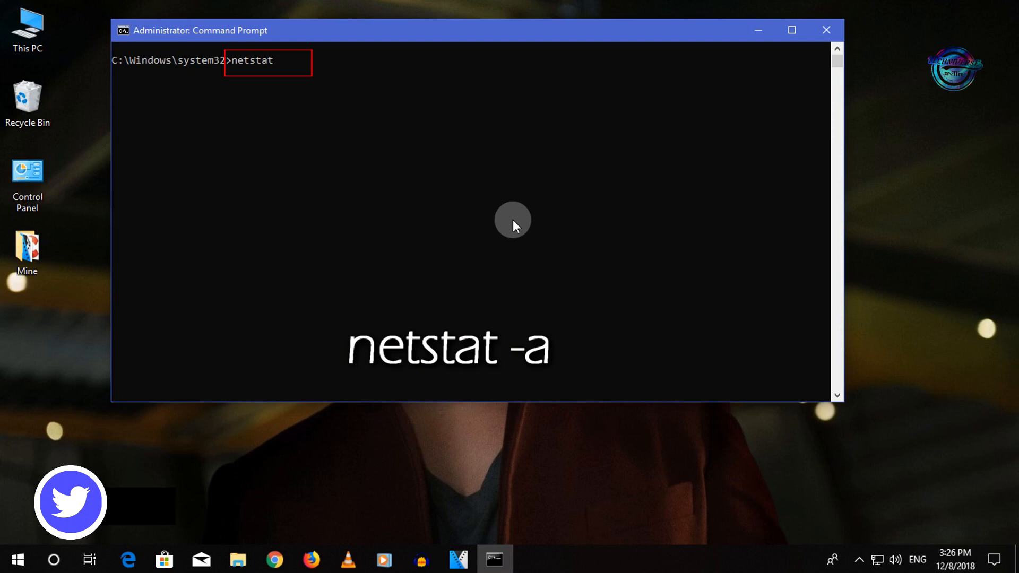
key("Return")
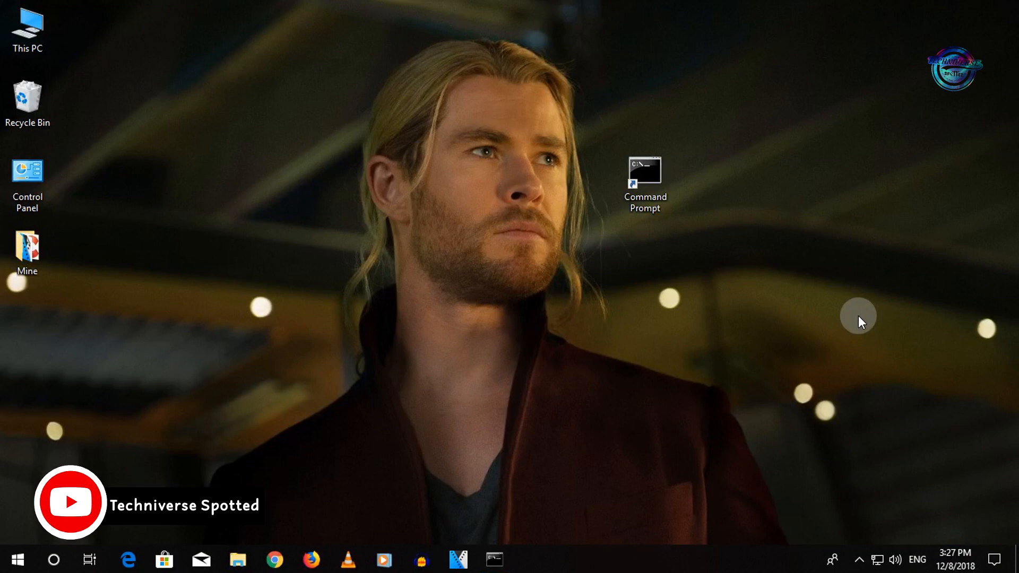
mouse_move(834, 317)
type("a")
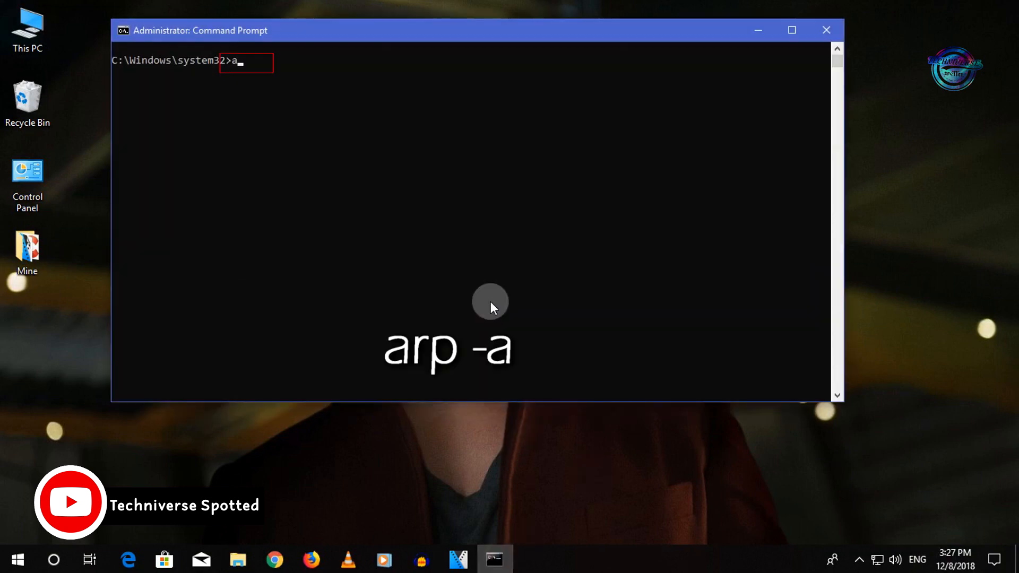
Run arp -a to display the ARP cache.
type("rp -")
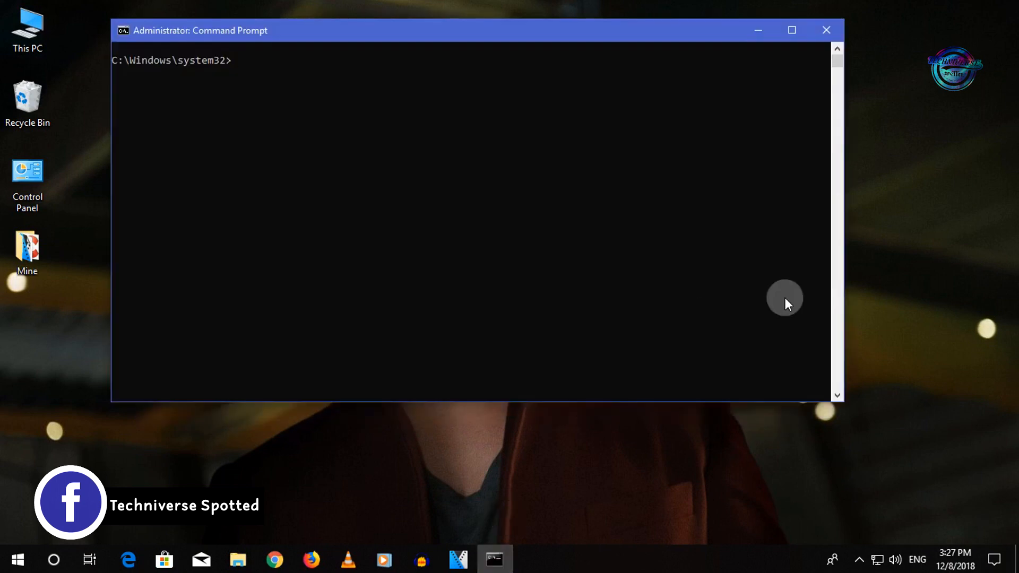
mouse_move(690, 284)
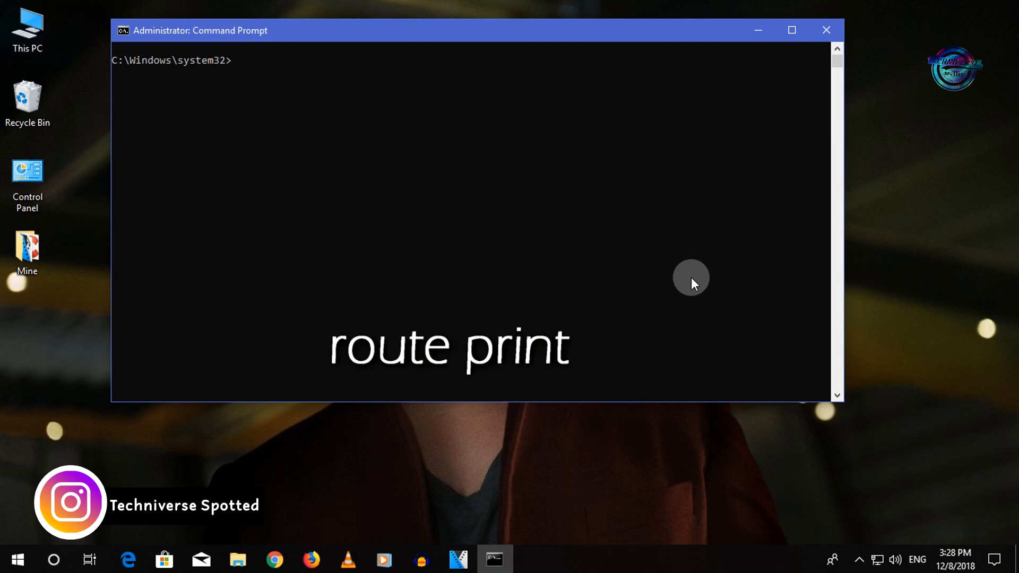
Run route print to list the IPv4 and IPv6 route tables, then close the window.
type("route")
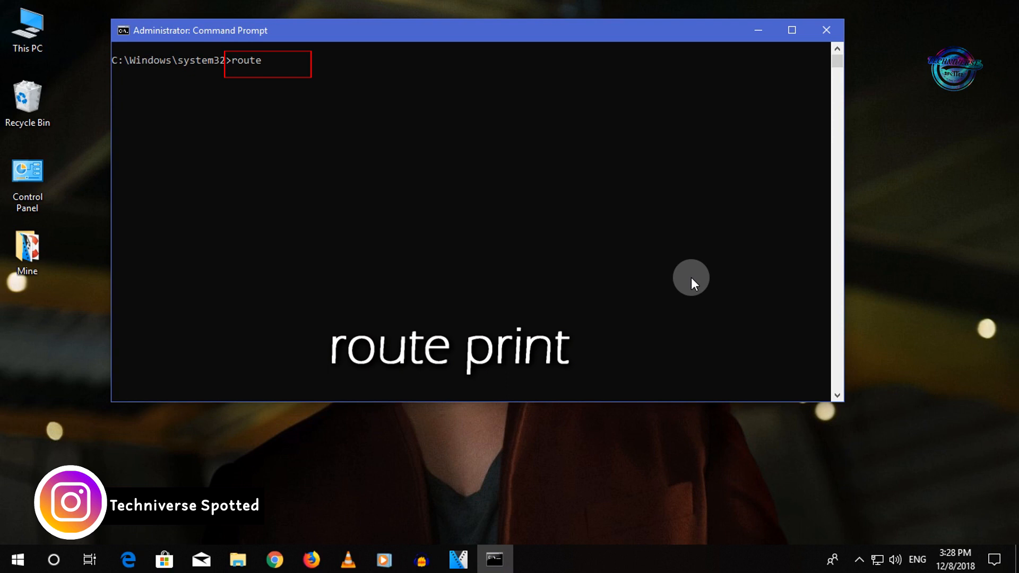
key("Return")
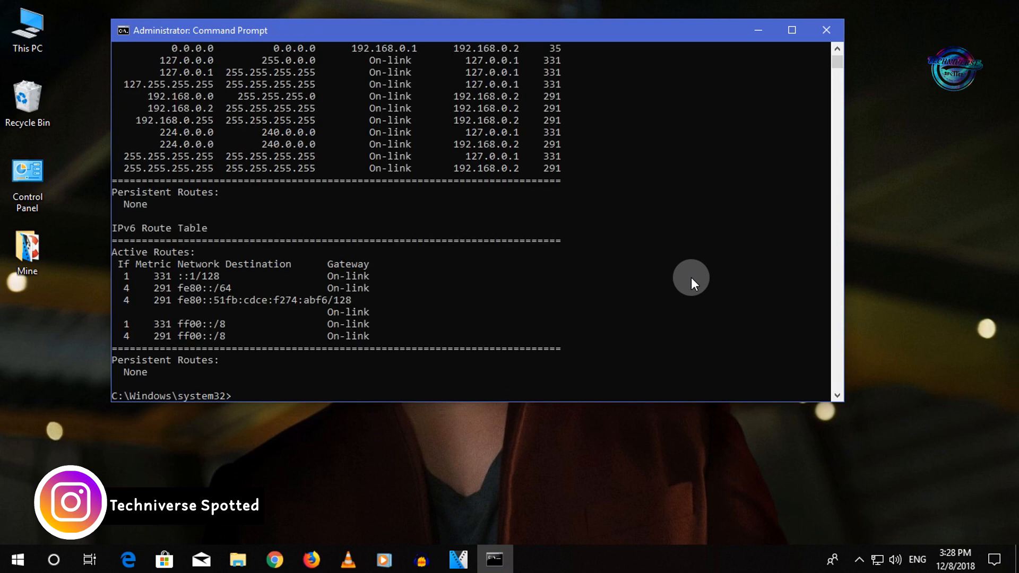
left_click(826, 29)
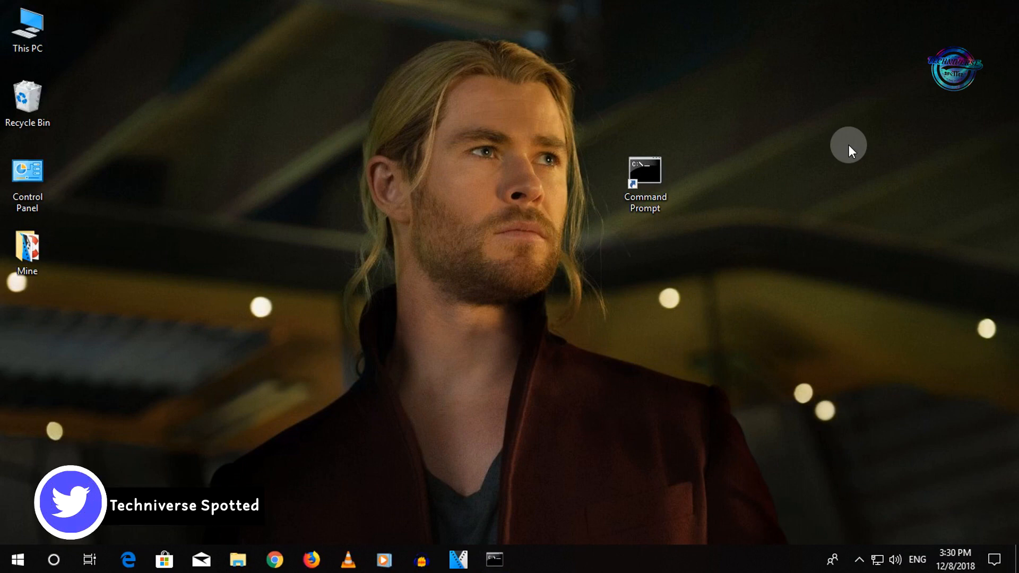
mouse_move(493, 559)
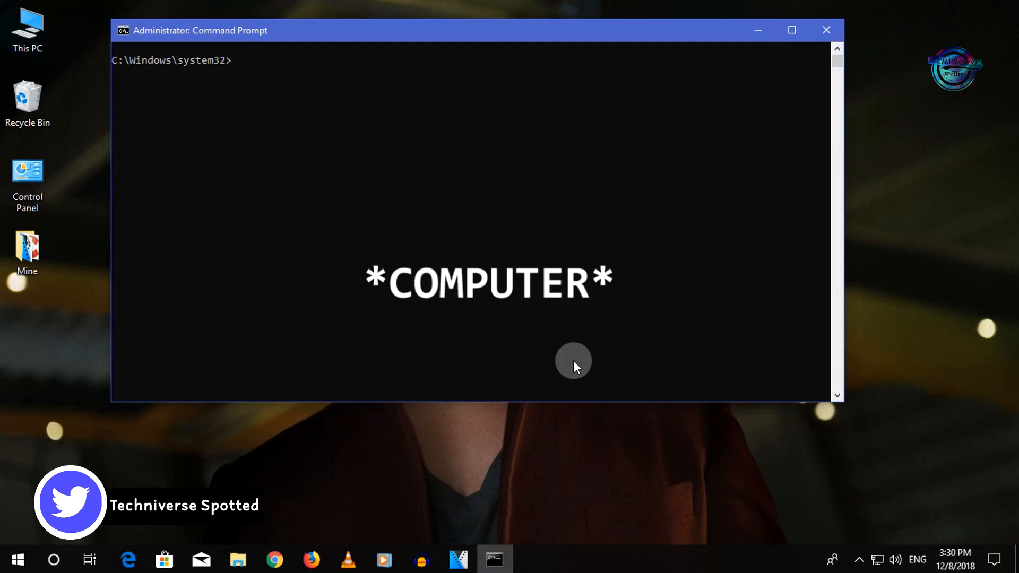
Begin a net view command, then minimize the prompt to find the computer name.
type("n")
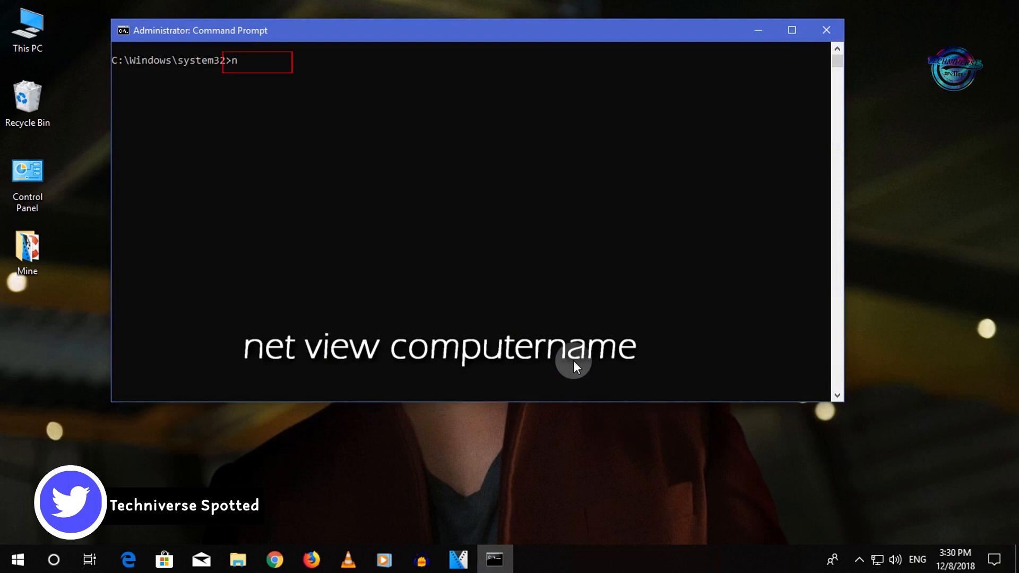
type("et v")
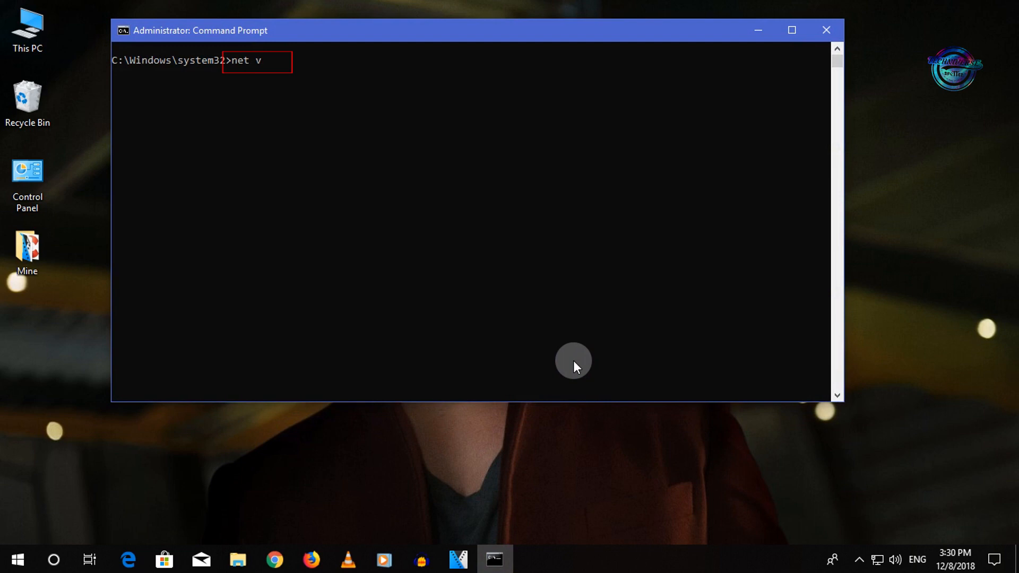
left_click(757, 30)
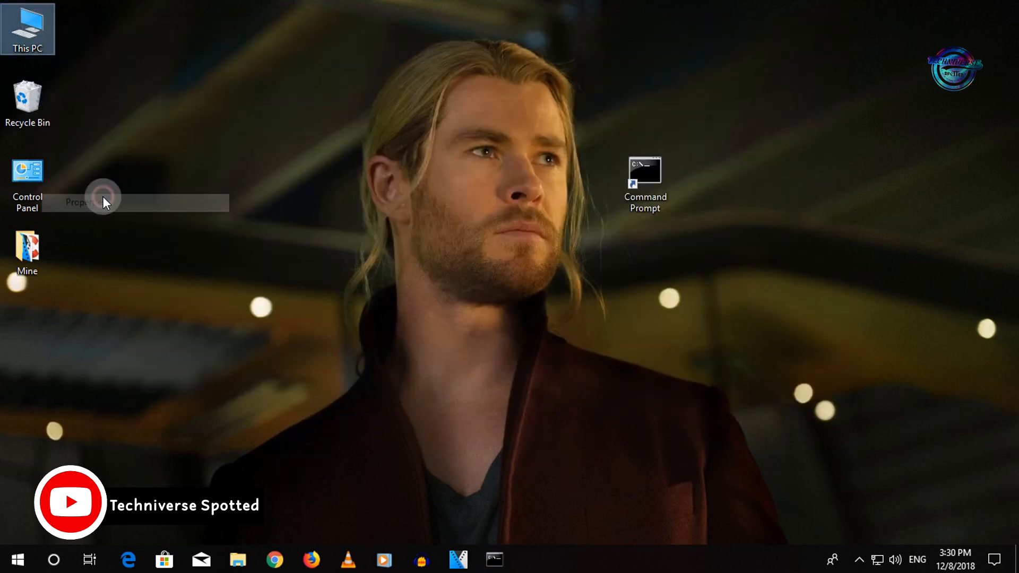
Read the computer name in This PC Properties and complete net view DESKTOP-8IKEB9L.
left_click(81, 202)
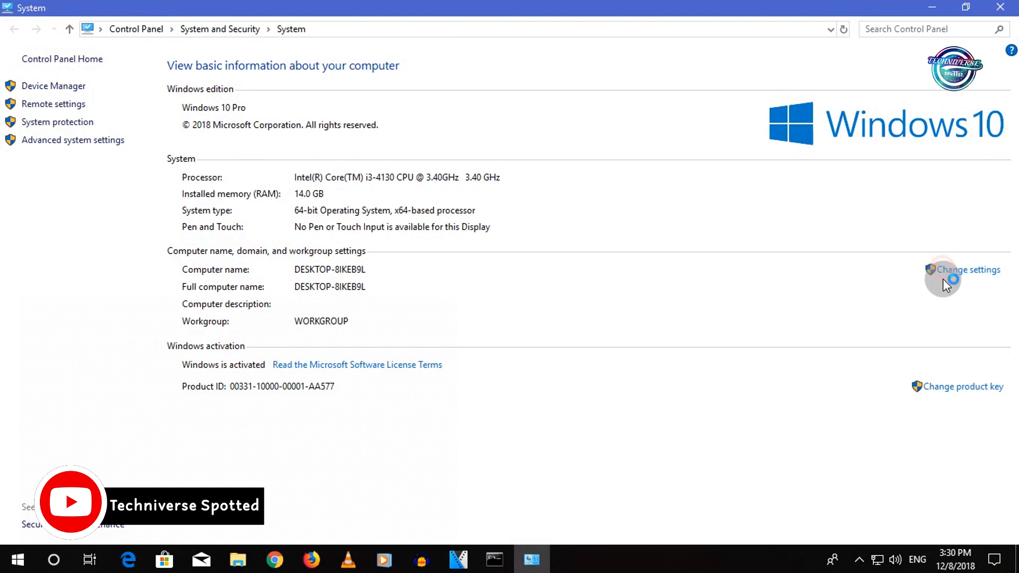
left_click(968, 268)
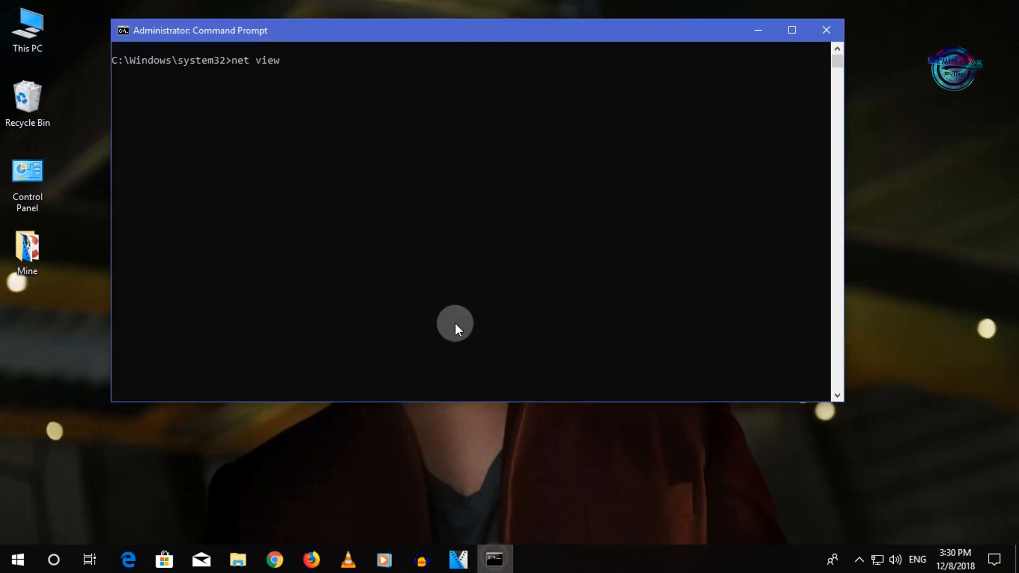
type("DESKTOP-8IKEB9L")
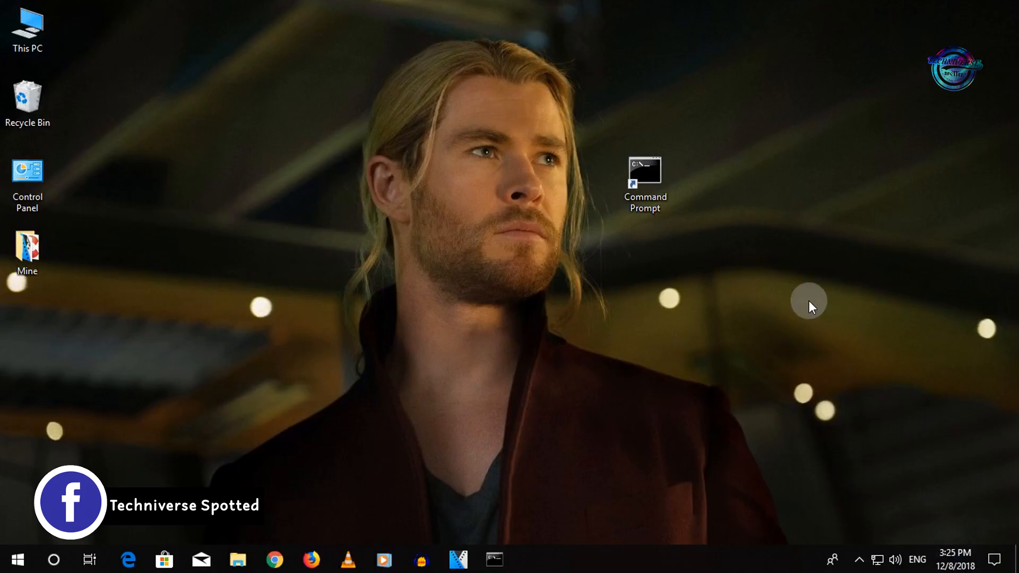
Run tasklist in a new administrator prompt to list processes with PID, session and memory usage.
double_click(644, 172)
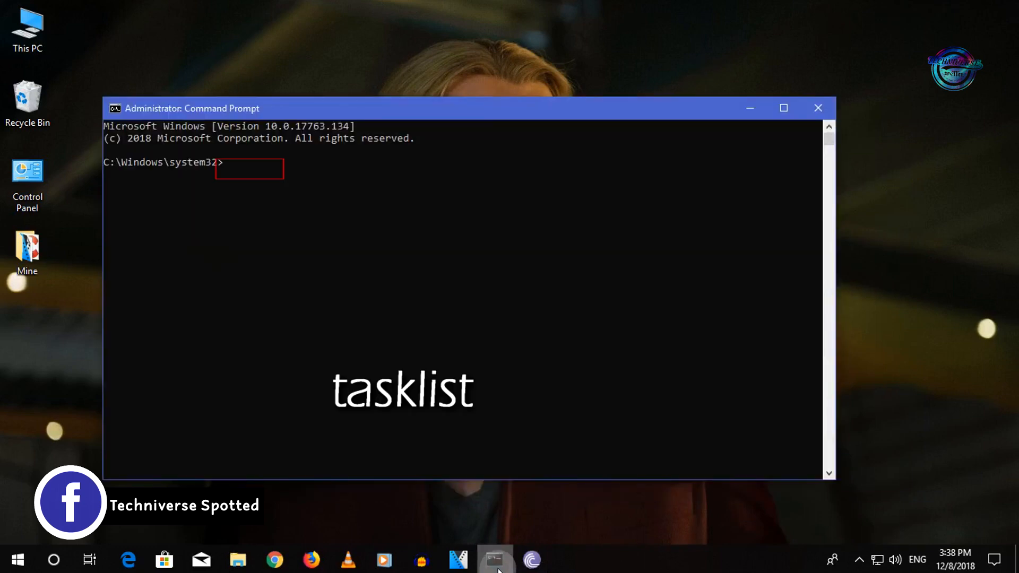
type("tasklist")
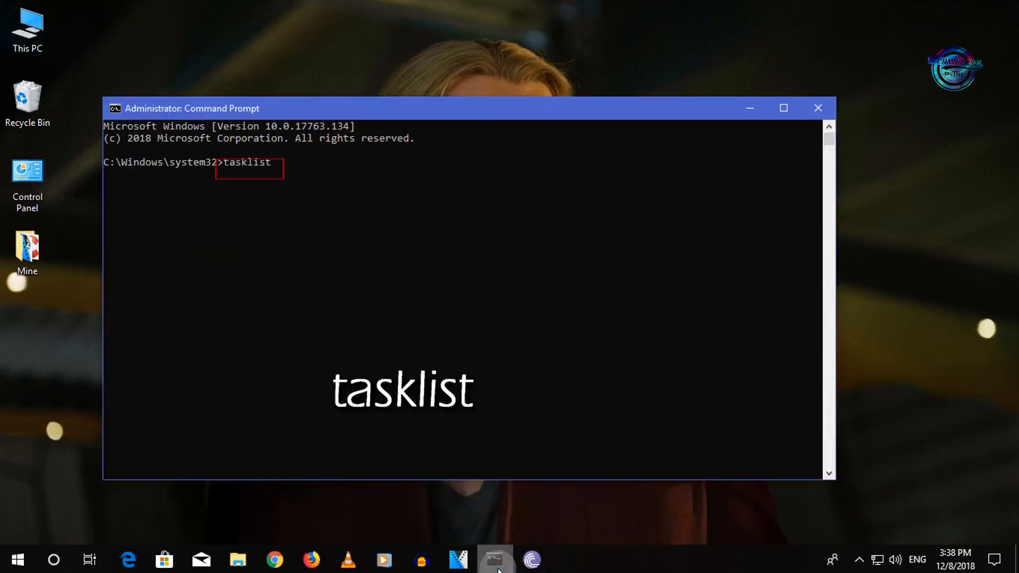
key("Return")
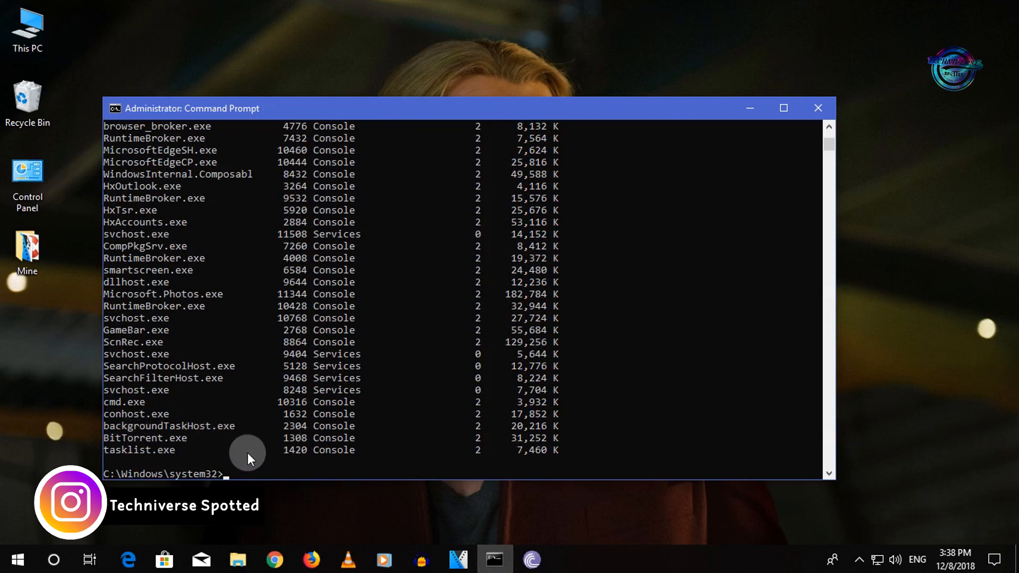
mouse_move(277, 471)
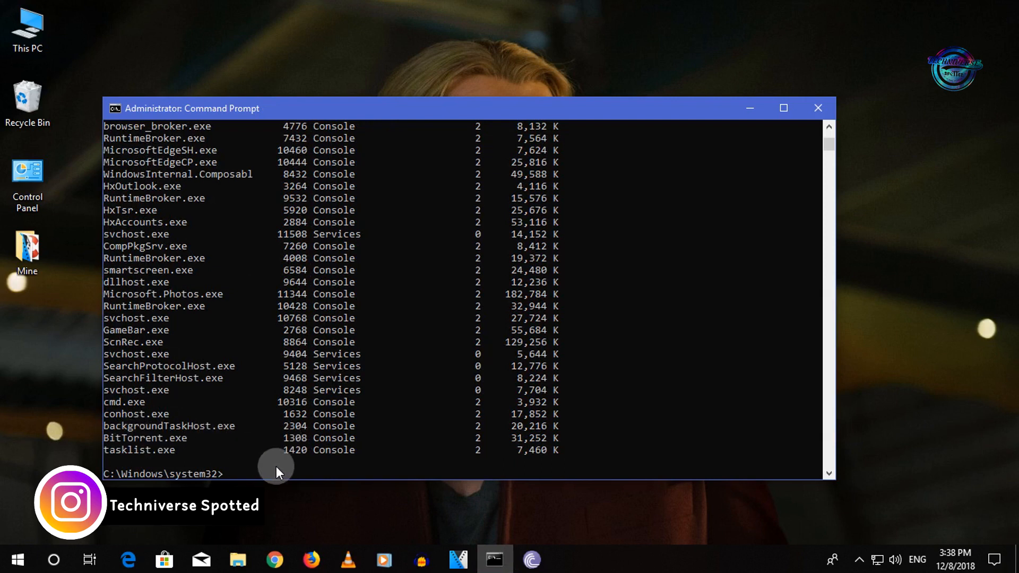
mouse_move(682, 400)
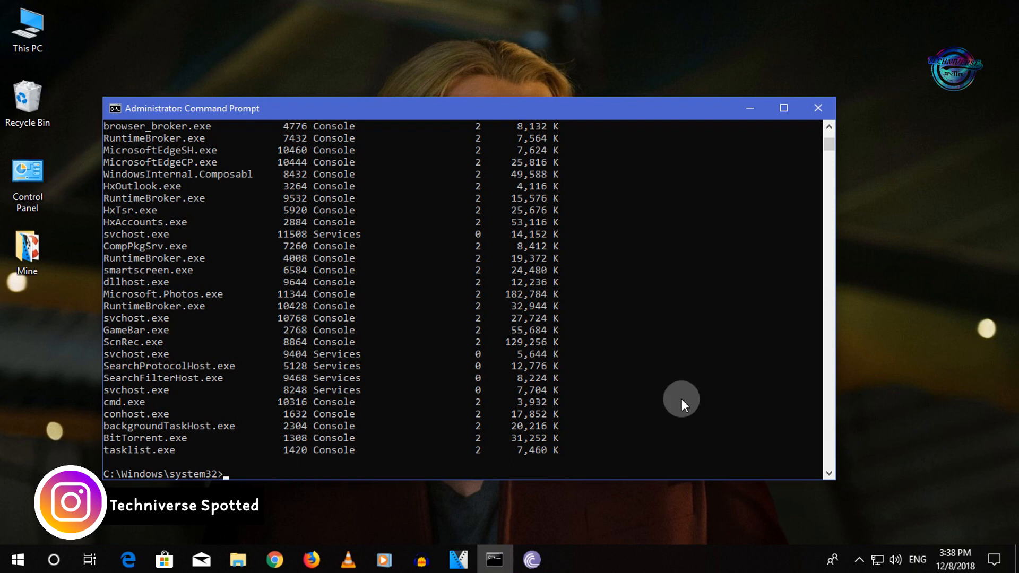
Force-terminate PID 1308 with taskkill /F, confirm BitTorrent is gone from the tray, and close the window.
type("taskkill")
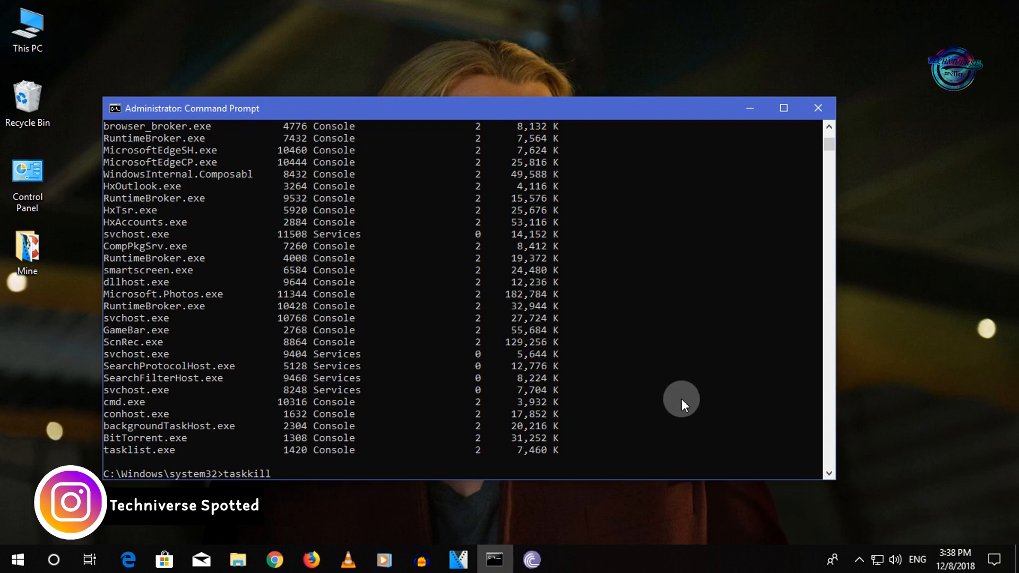
type("/PID")
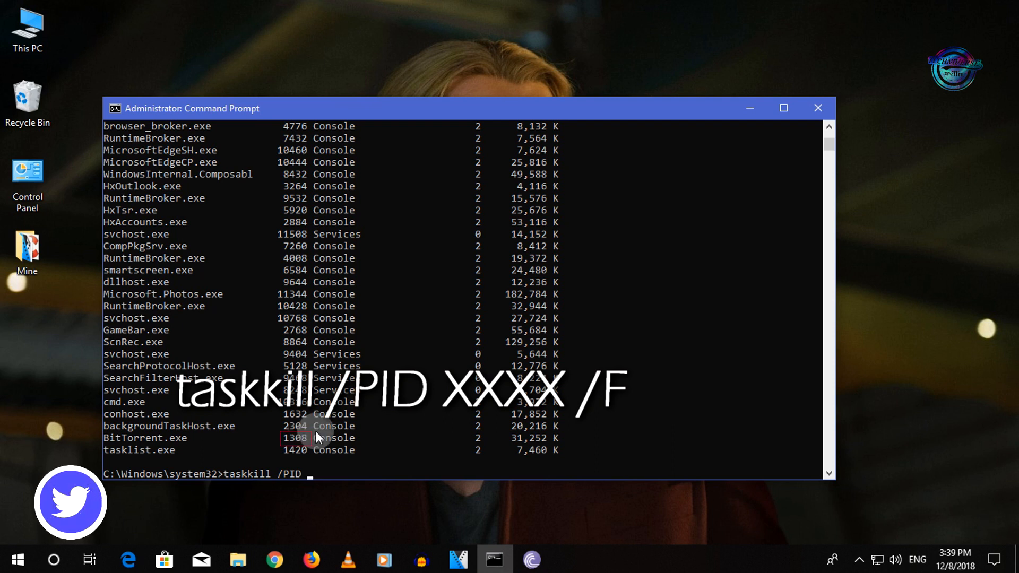
type("13")
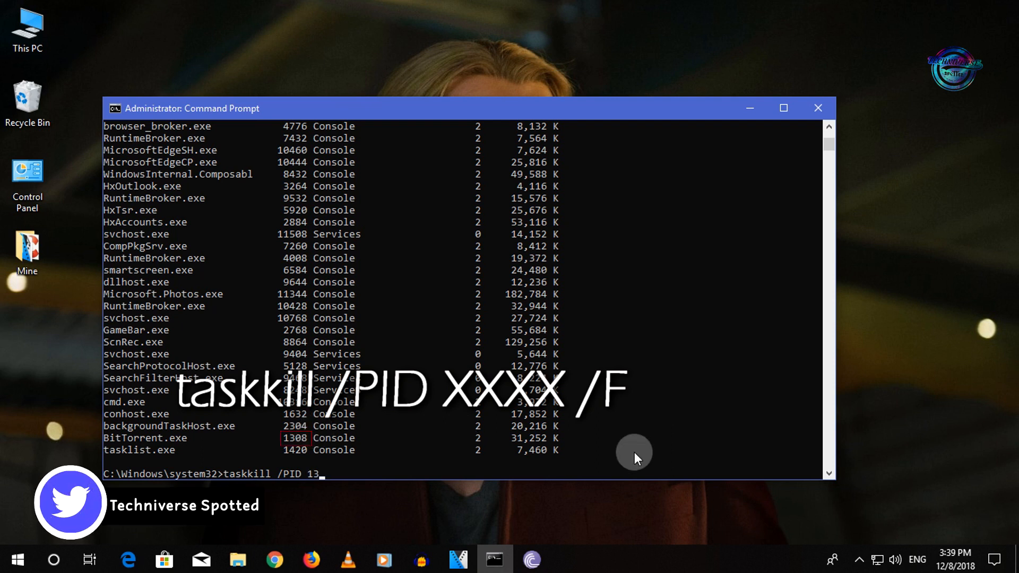
type("08 /F")
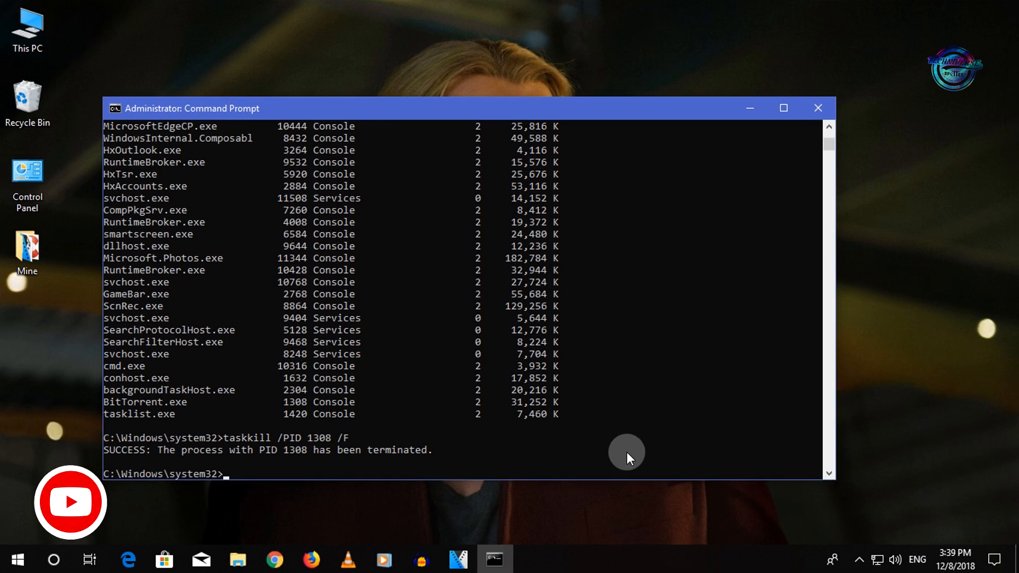
left_click(859, 559)
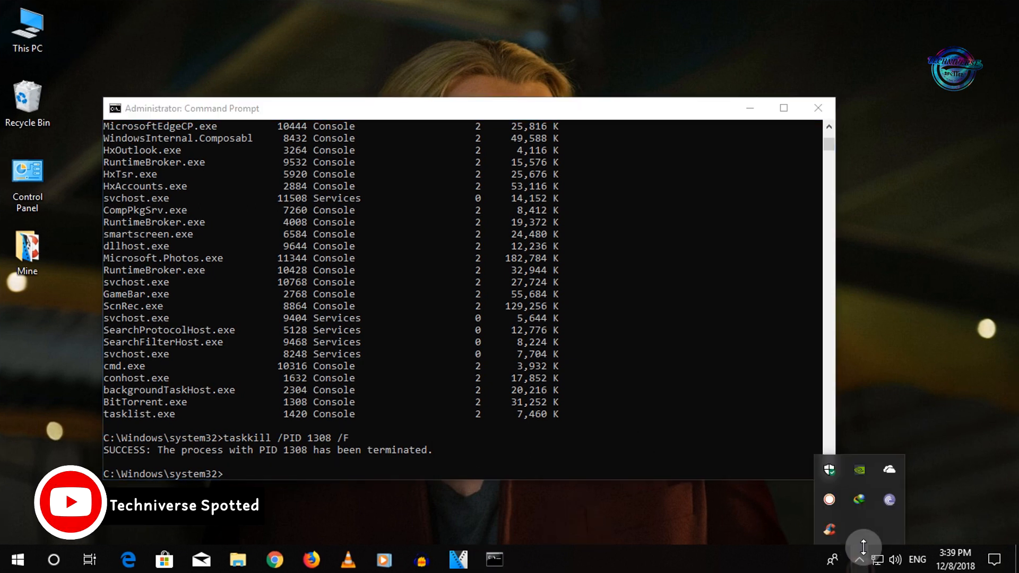
left_click(817, 108)
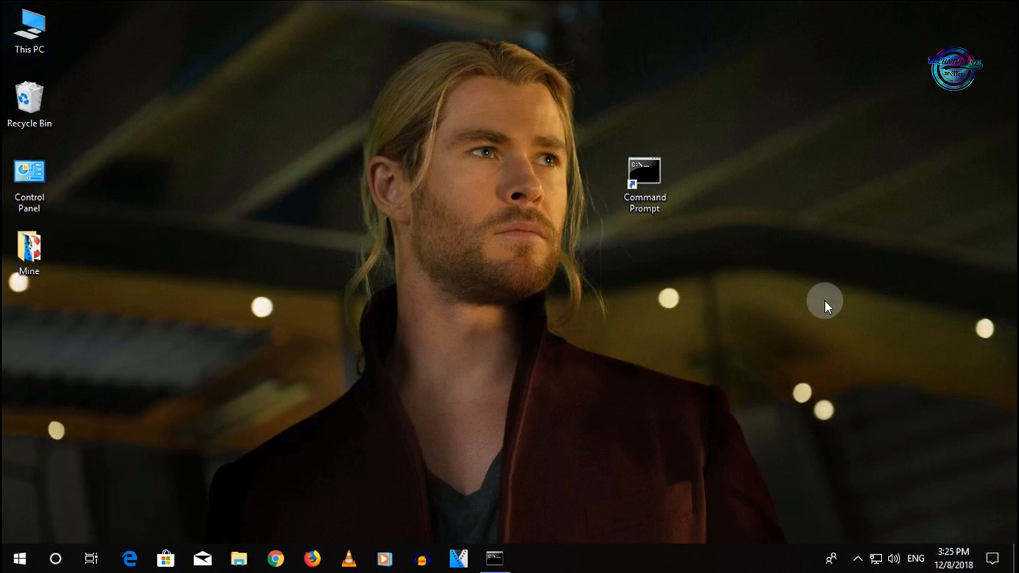
mouse_move(840, 298)
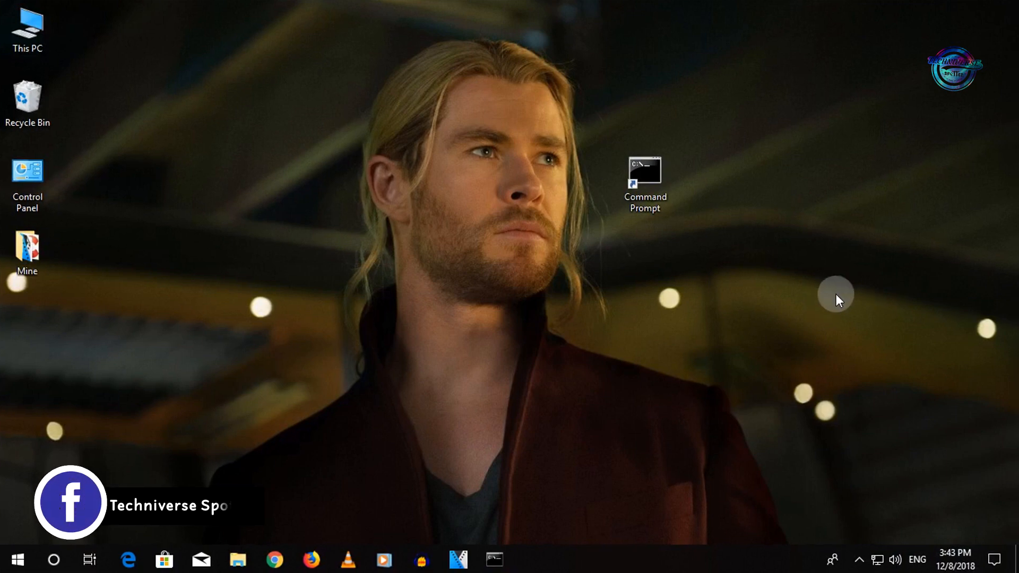
Run getmac in a new administrator prompt to show the physical address and transport name.
double_click(645, 173)
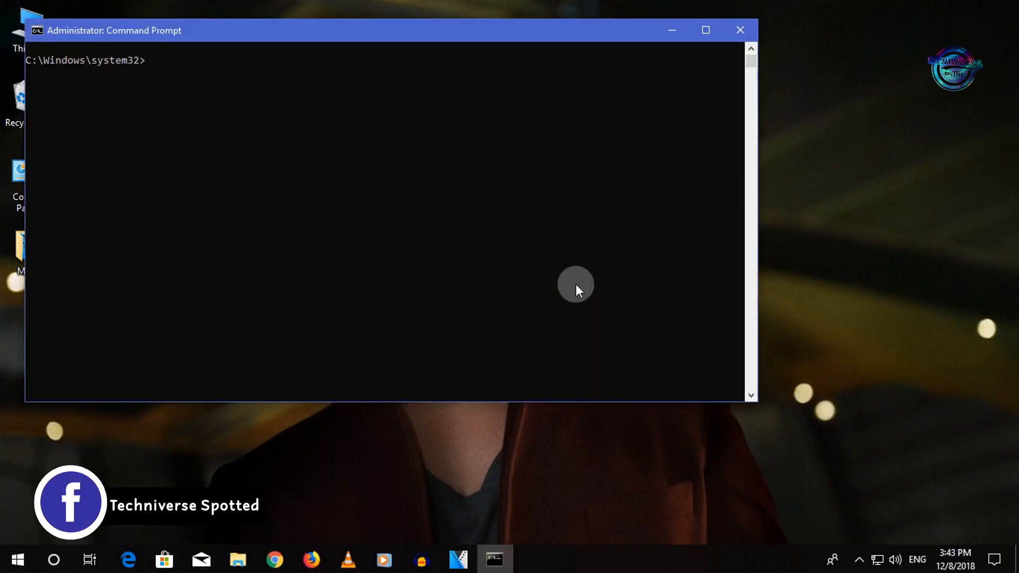
type("ge")
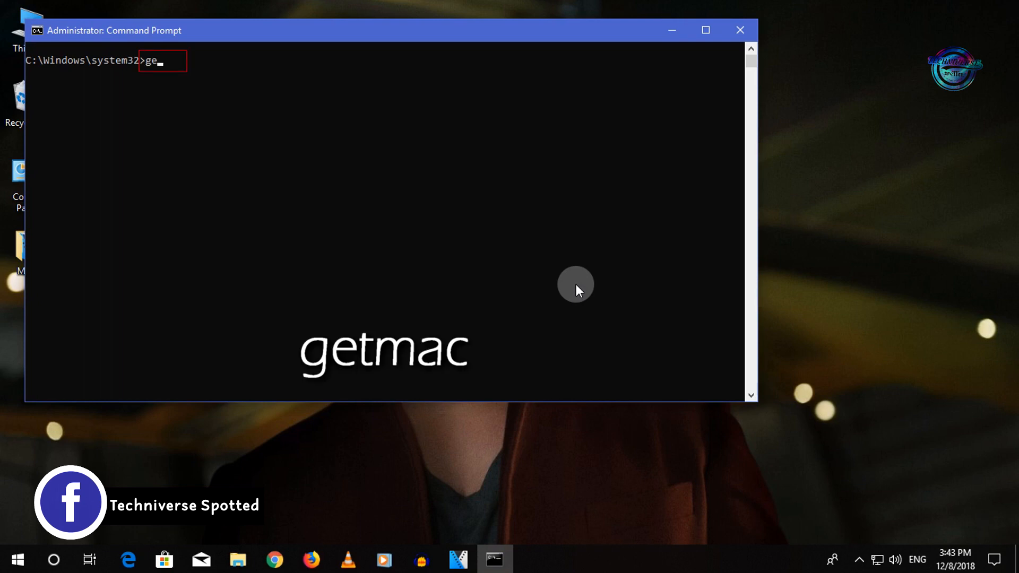
type("tmac")
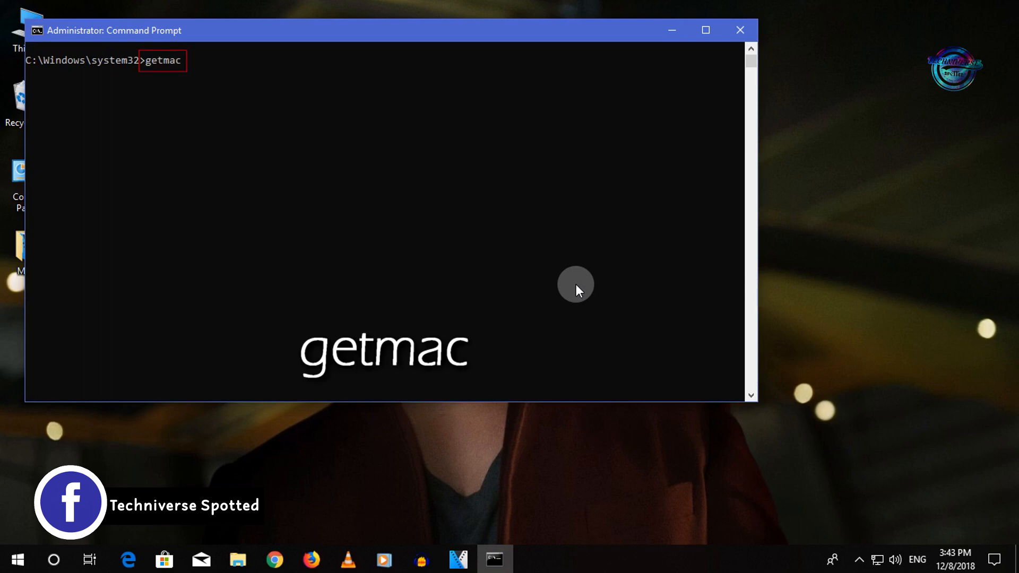
key("Return")
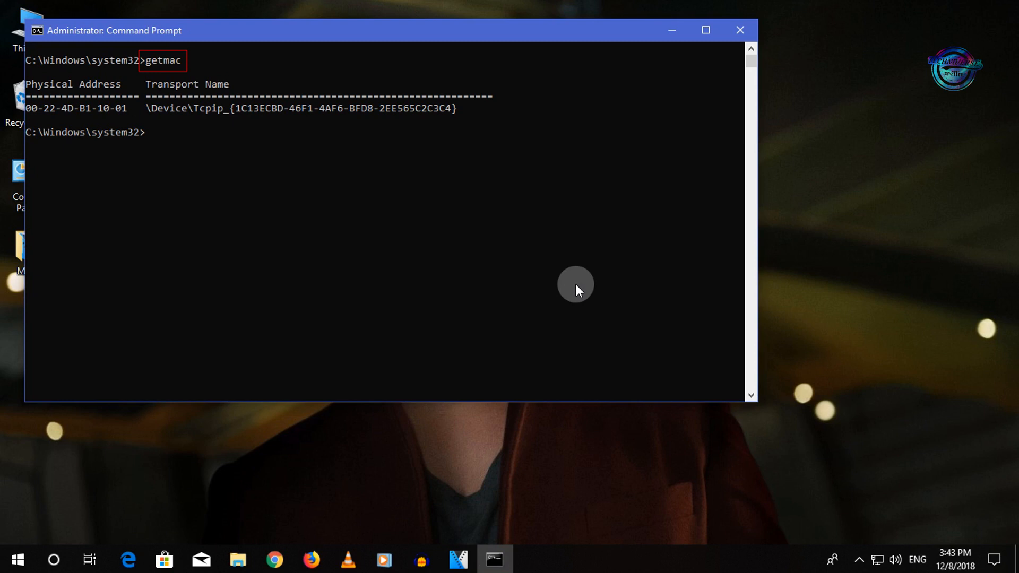